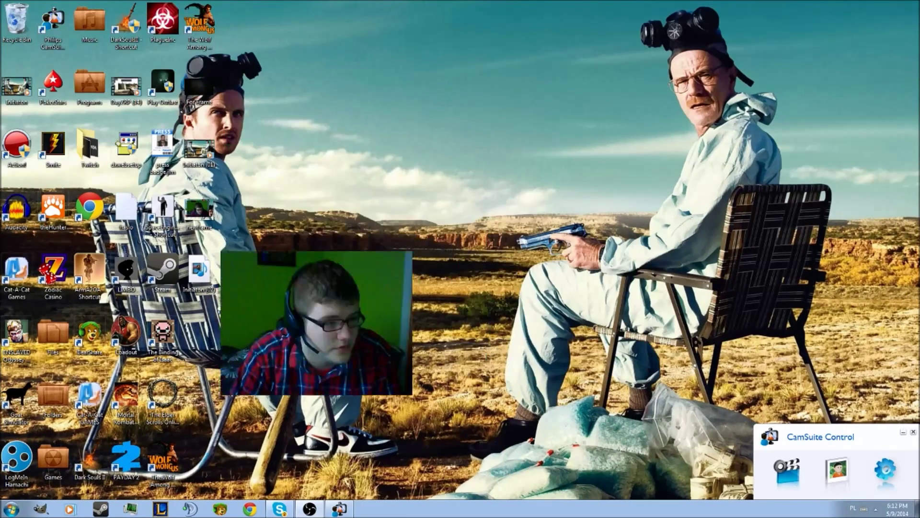
# Move the webcam preview toward screen centre and bring up the Start menu
pyautogui.moveTo(317, 326); pyautogui.dragTo(416, 258)
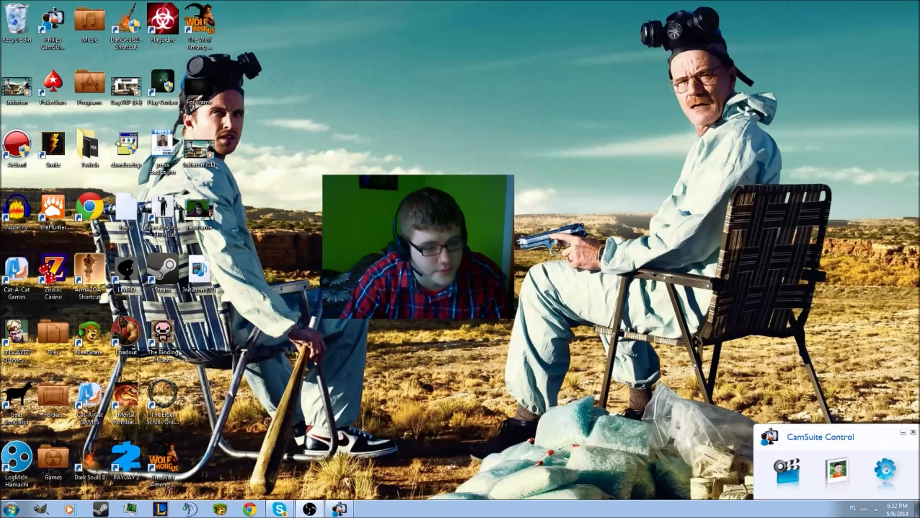
pyautogui.click(6, 510)
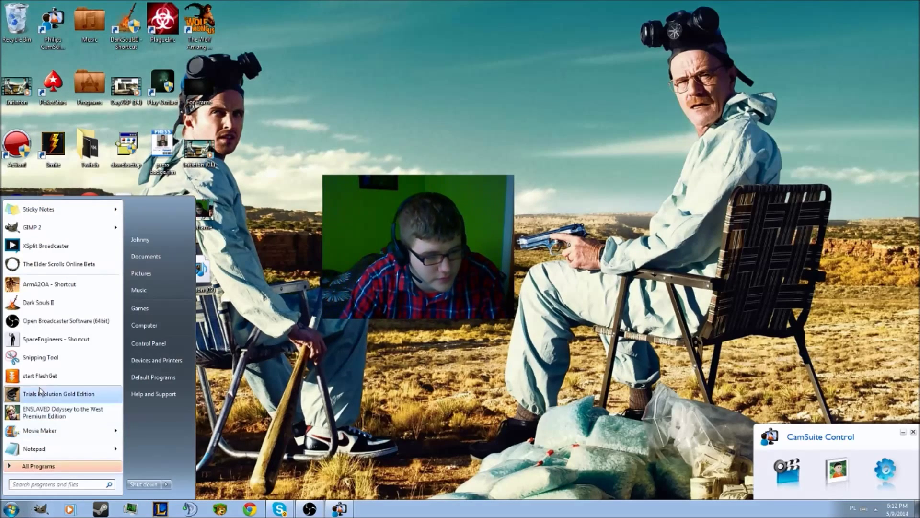
pyautogui.moveTo(38, 357)
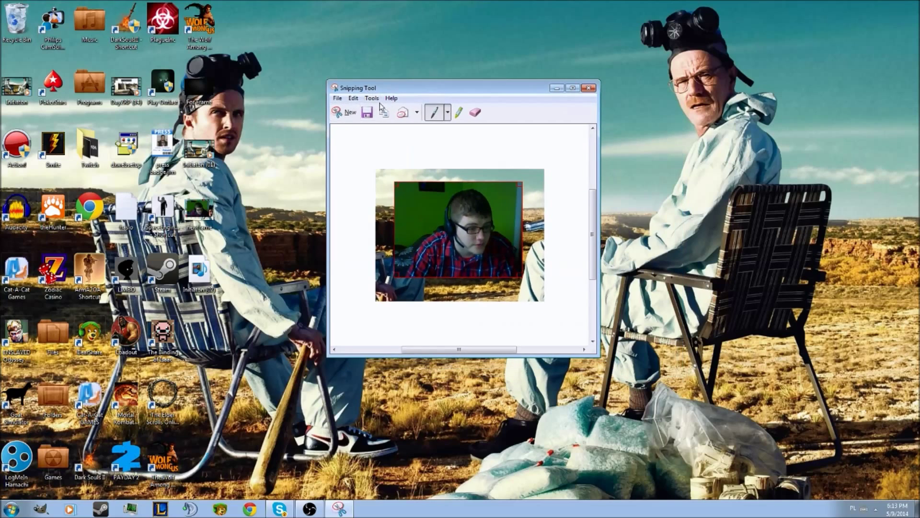
# Save the captured webcam picture to the desktop as PNG newframe1
pyautogui.click(367, 111)
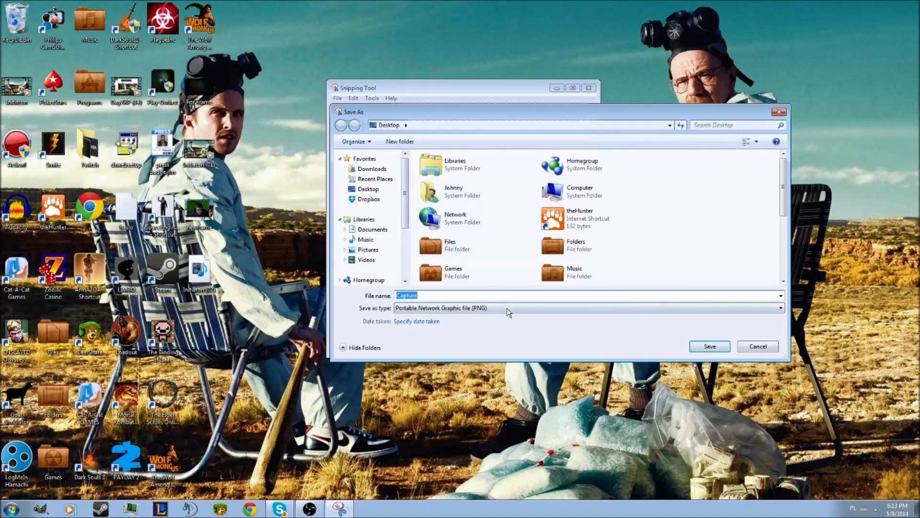
pyautogui.write('newf')
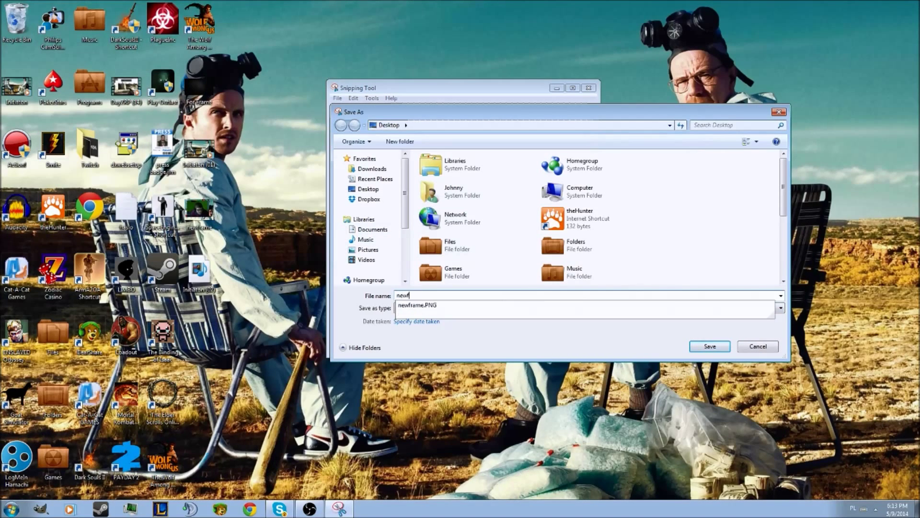
pyautogui.click(709, 346)
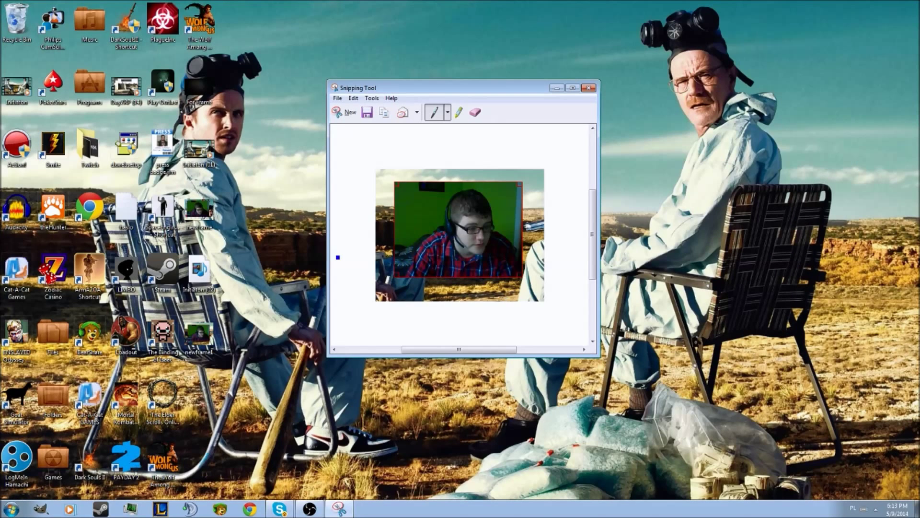
pyautogui.moveTo(839, 90)
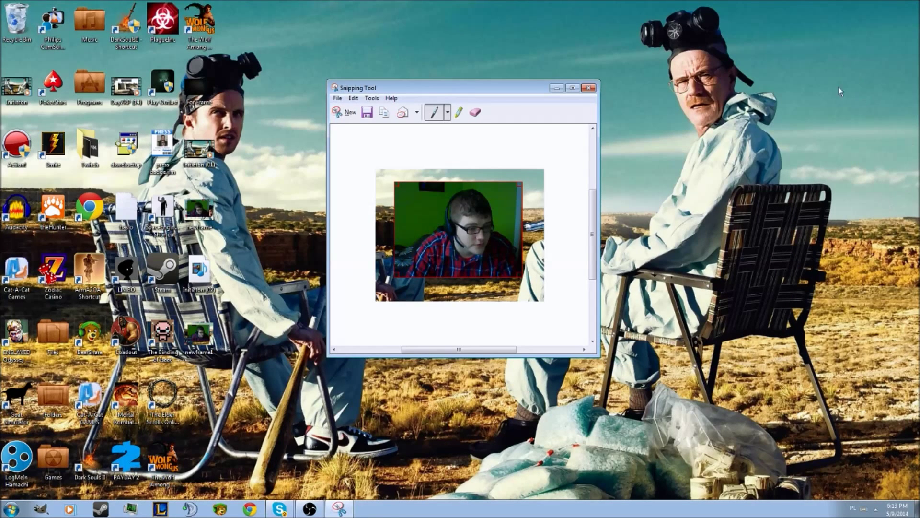
pyautogui.click(589, 86)
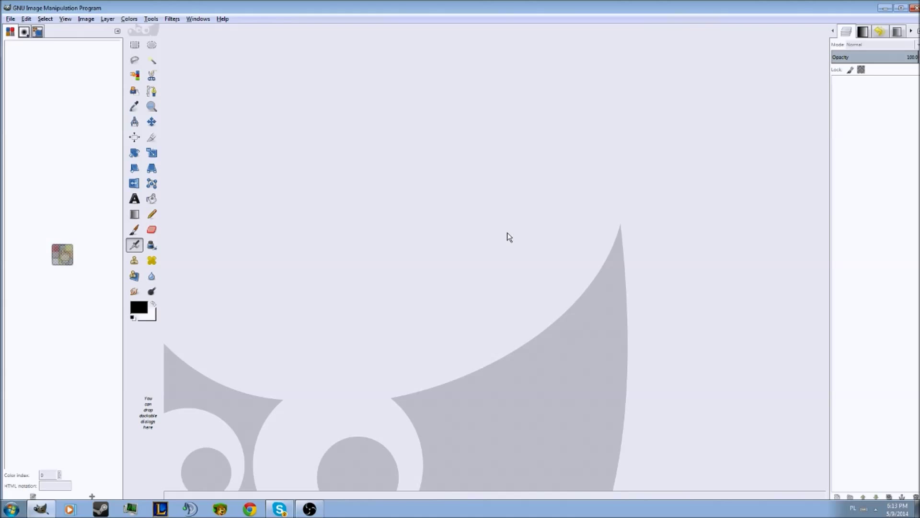
pyautogui.moveTo(242, 10)
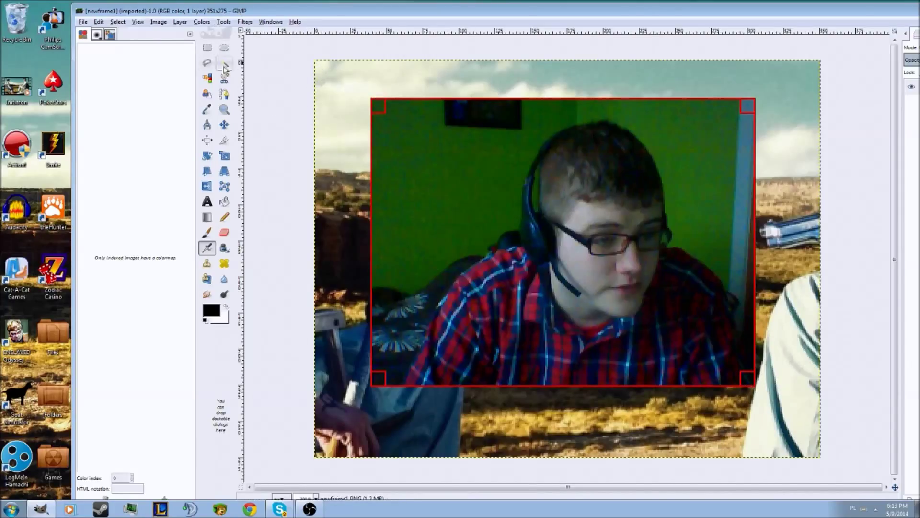
# Draw a rectangular selection fitted to the red webcam frame in newframe1
pyautogui.click(206, 45)
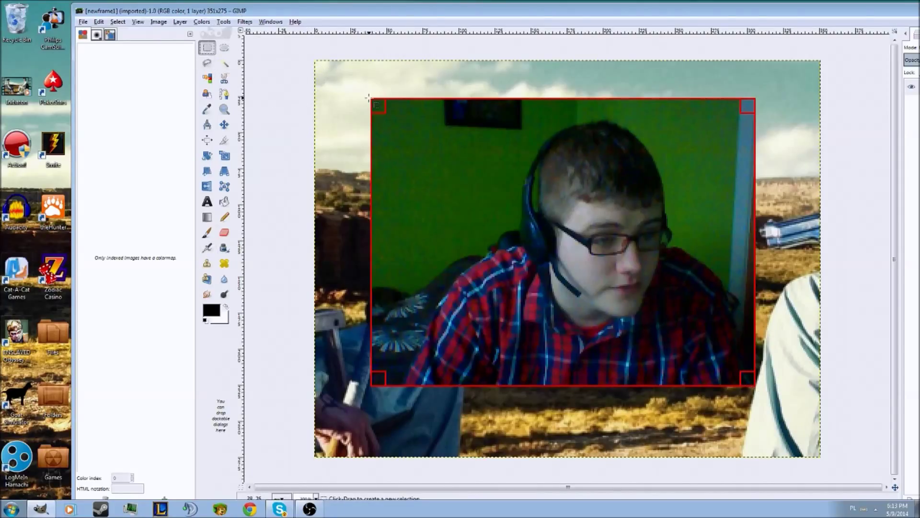
pyautogui.moveTo(748, 378); pyautogui.dragTo(760, 399)
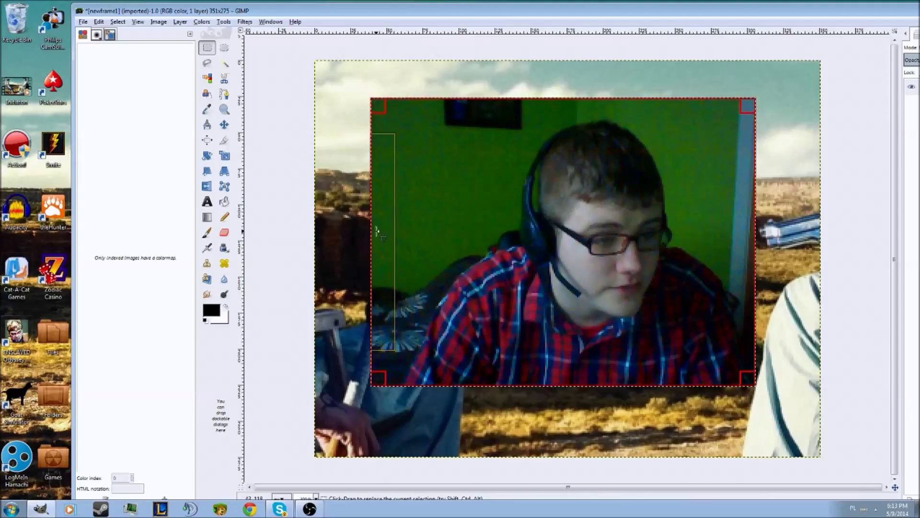
pyautogui.moveTo(385, 249); pyautogui.dragTo(746, 249)
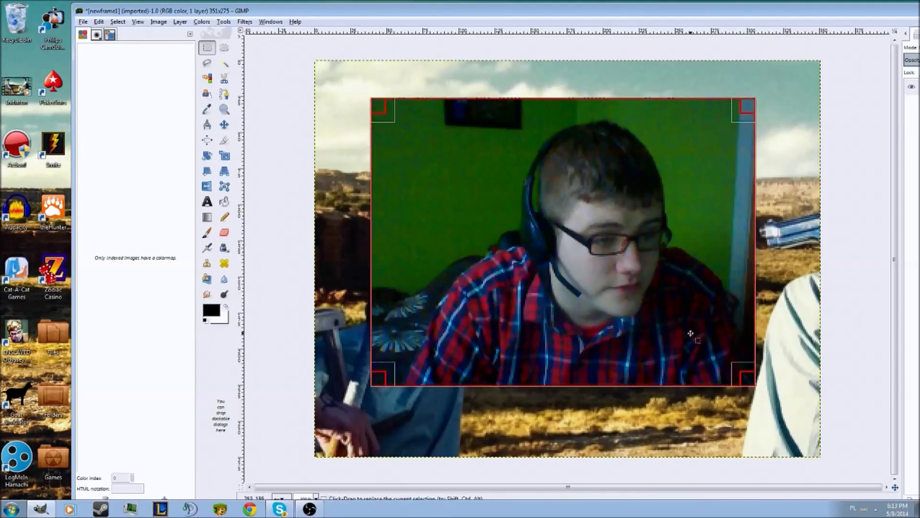
pyautogui.moveTo(272, 88)
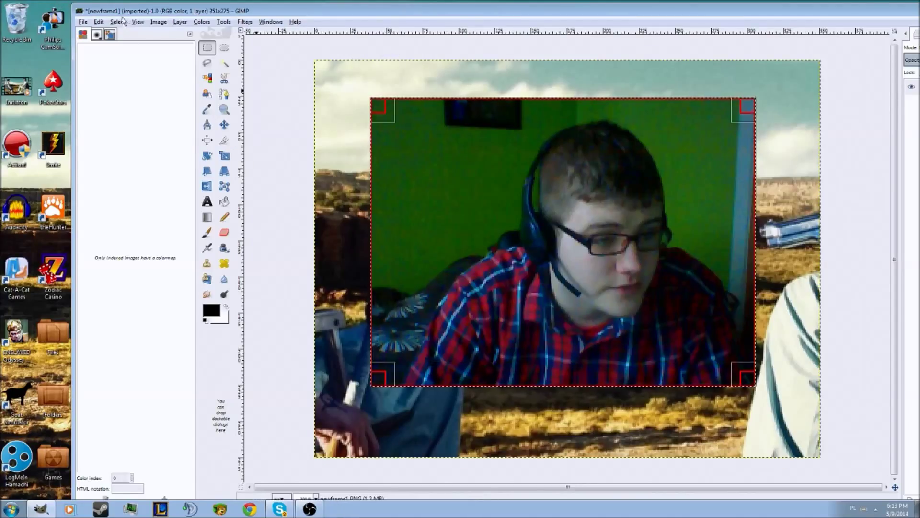
# Grow the selection outward twice and cut the enlarged webcam area out of the image
pyautogui.click(118, 22)
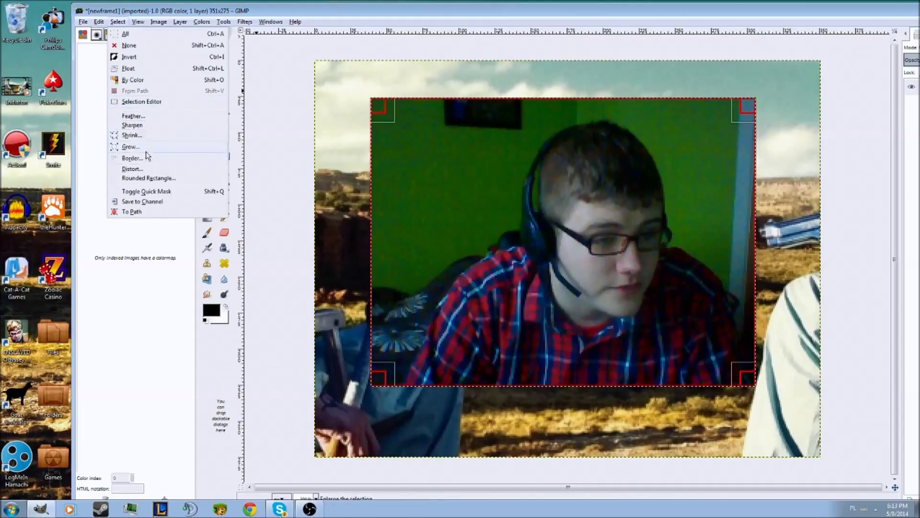
pyautogui.click(131, 147)
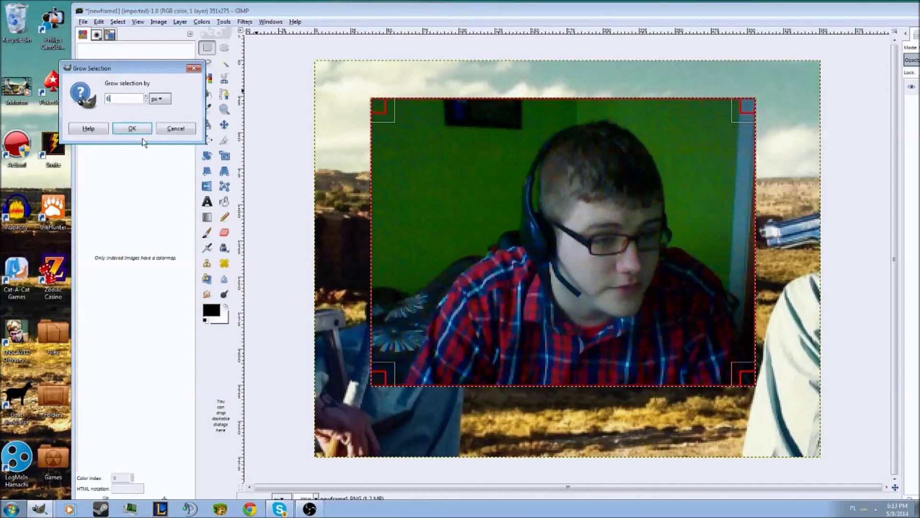
pyautogui.click(132, 128)
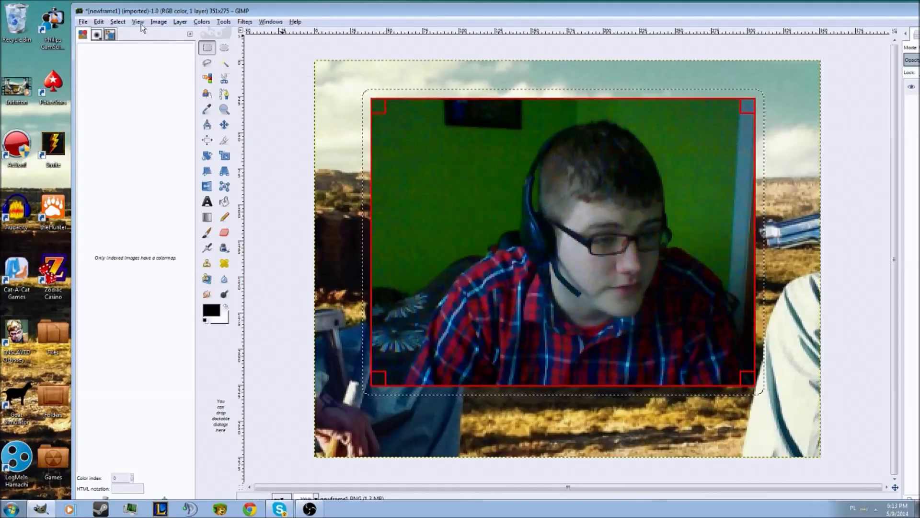
pyautogui.click(117, 21)
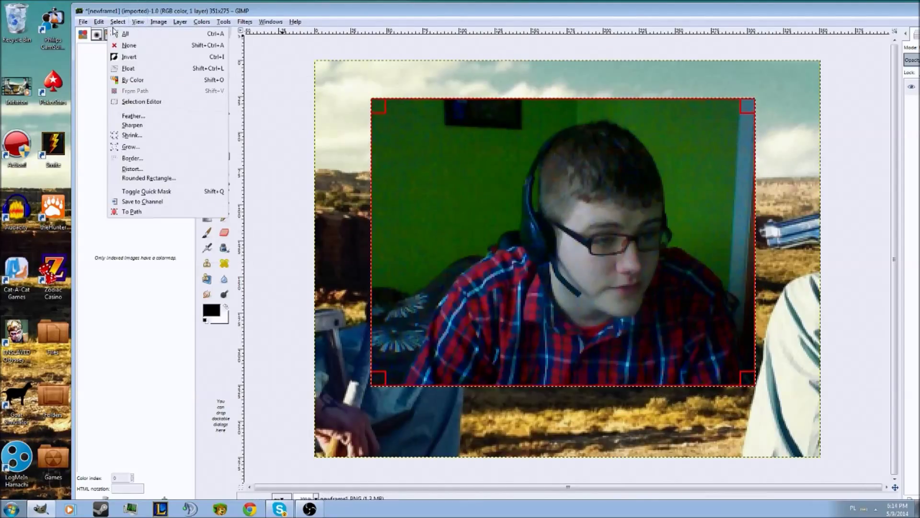
pyautogui.click(130, 147)
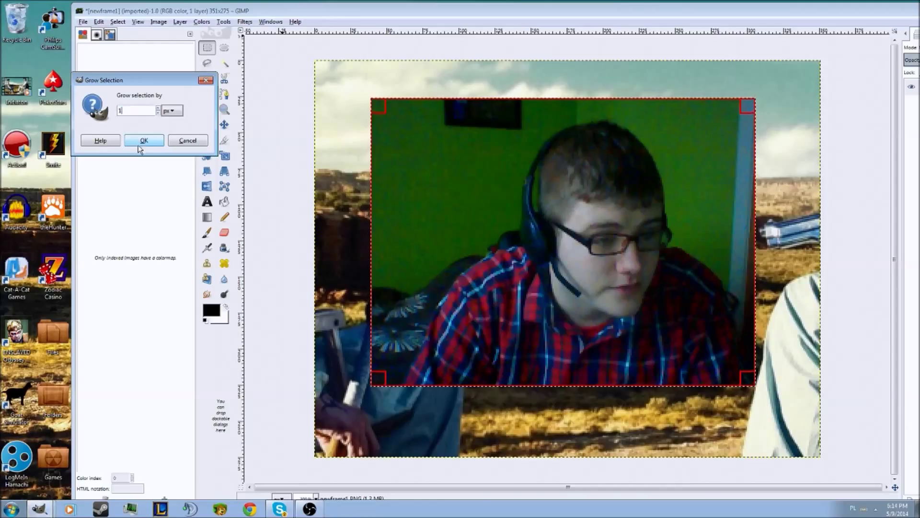
pyautogui.click(144, 140)
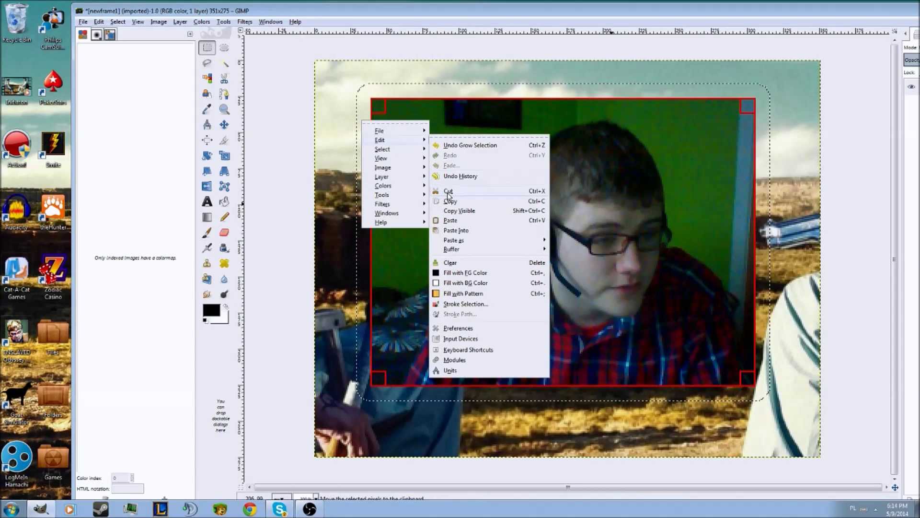
pyautogui.click(449, 190)
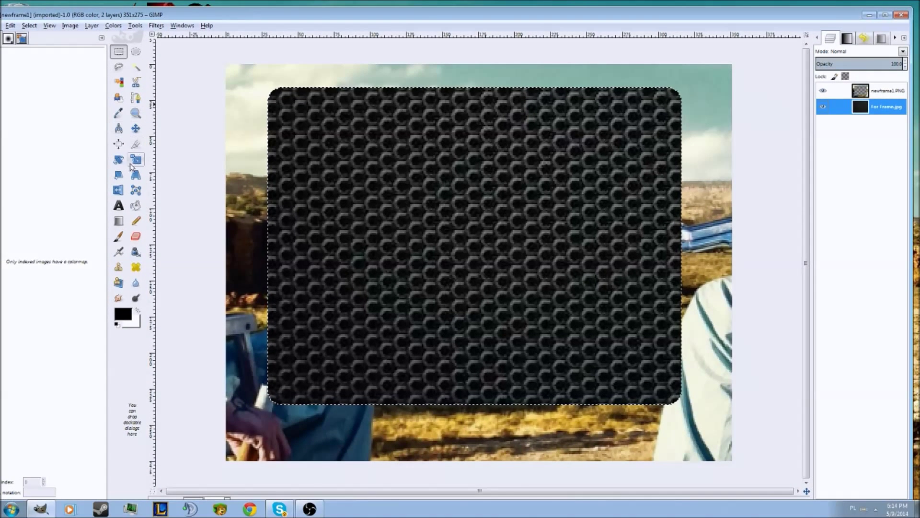
# Scale the For Frame.jpg hexagon texture layer to 287 × 220 behind the rounded opening
pyautogui.click(135, 158)
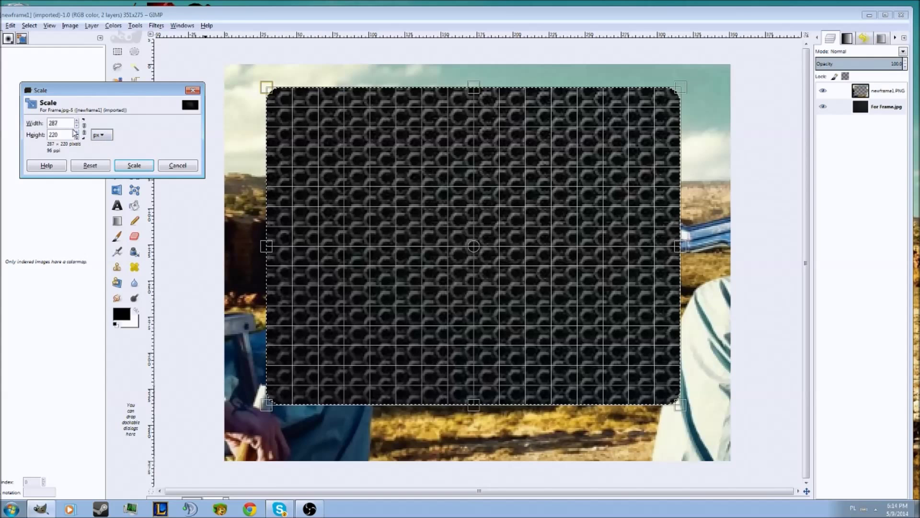
pyautogui.moveTo(267, 87); pyautogui.dragTo(326, 132)
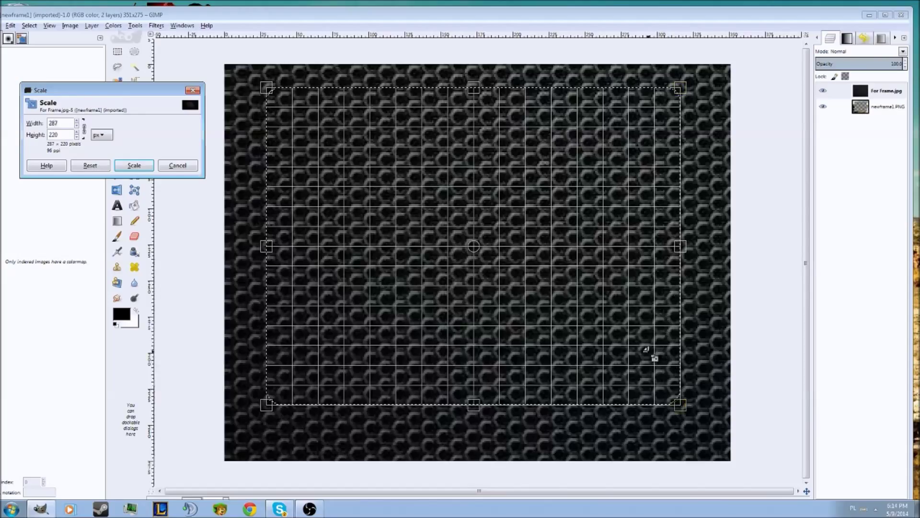
pyautogui.click(133, 165)
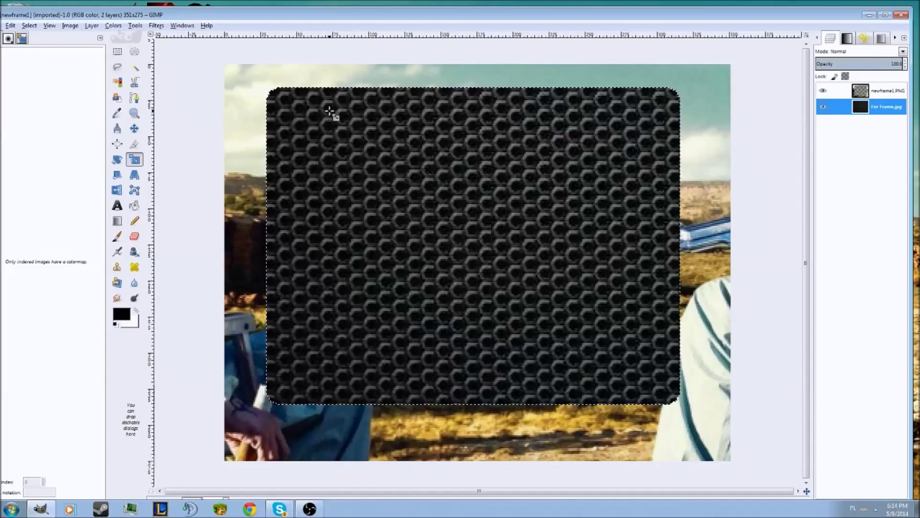
pyautogui.moveTo(318, 192)
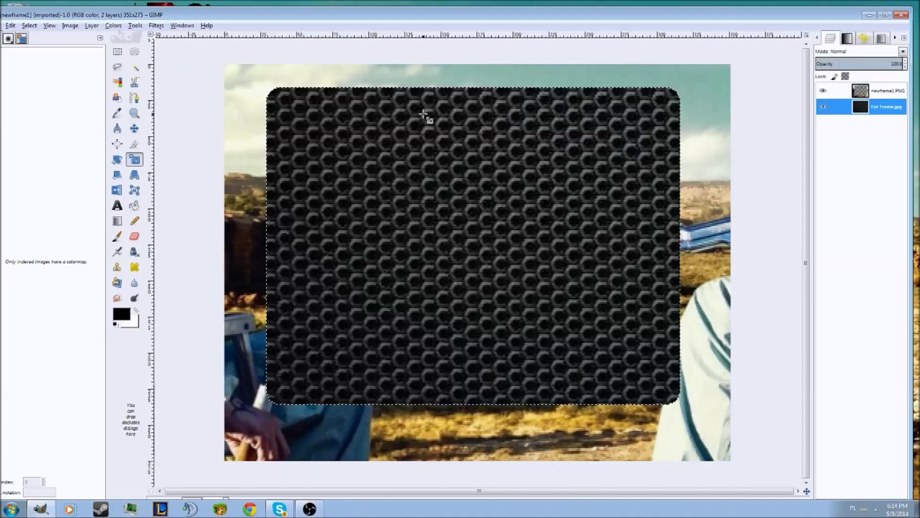
pyautogui.moveTo(359, 172)
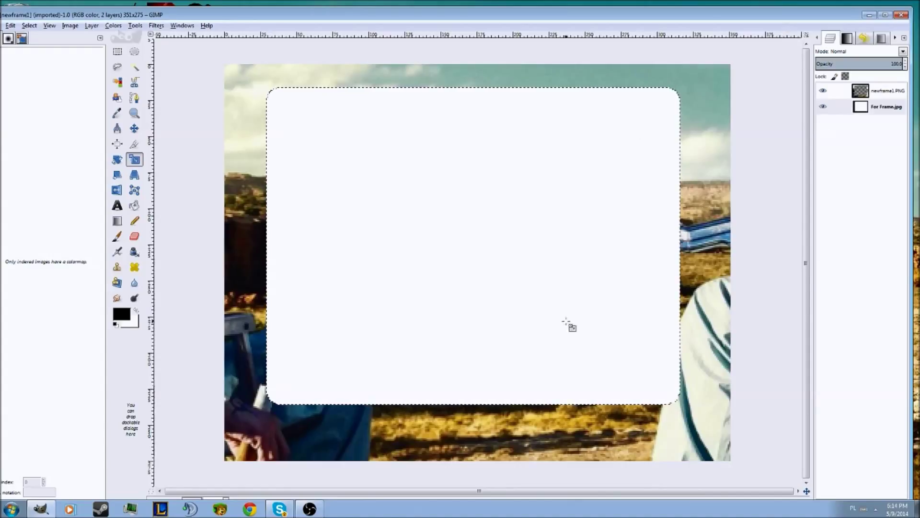
# Drop the selection via Select > None and begin erasing the landscape photo around the frame
pyautogui.click(29, 25)
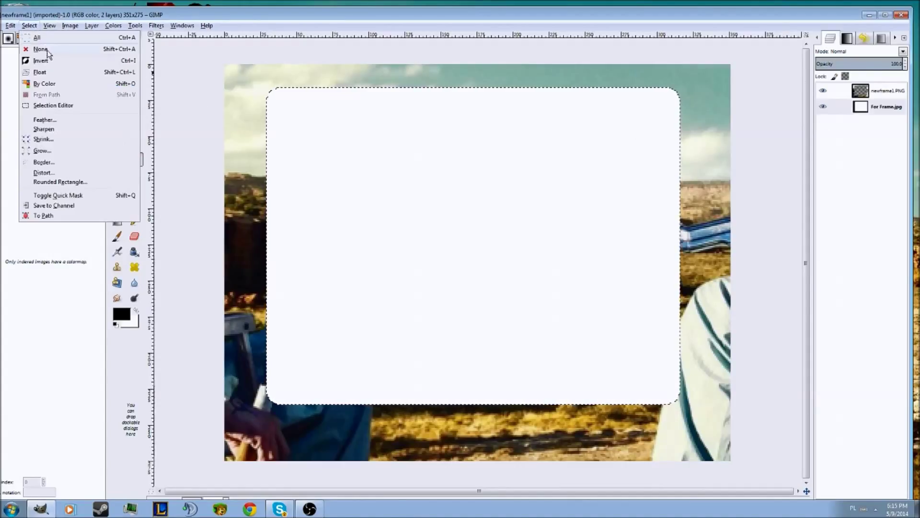
pyautogui.click(39, 50)
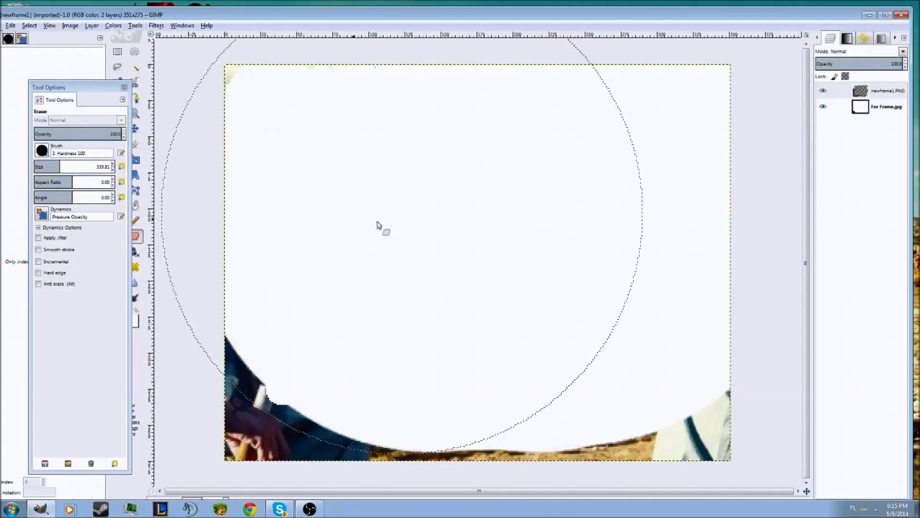
pyautogui.rightClick(890, 107)
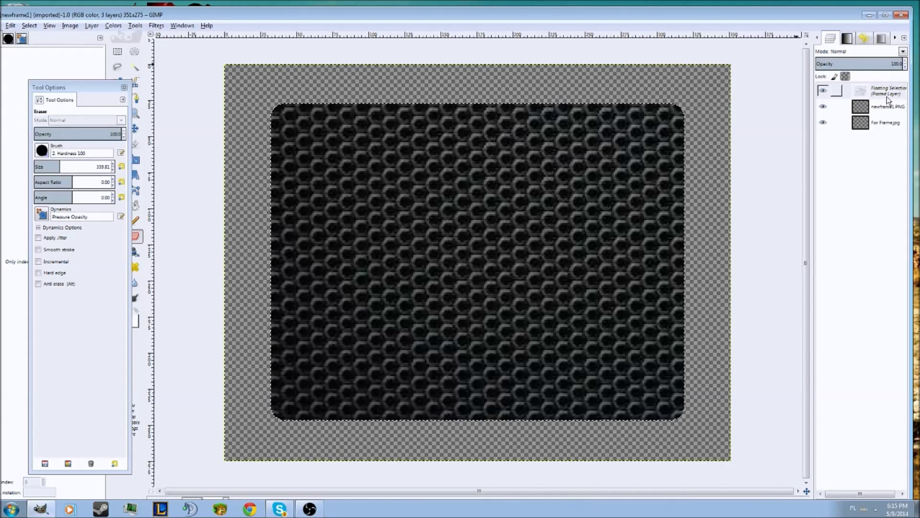
# Delete the newframe1.PNG layer and merge visible layers into one honeycomb panel
pyautogui.rightClick(886, 110)
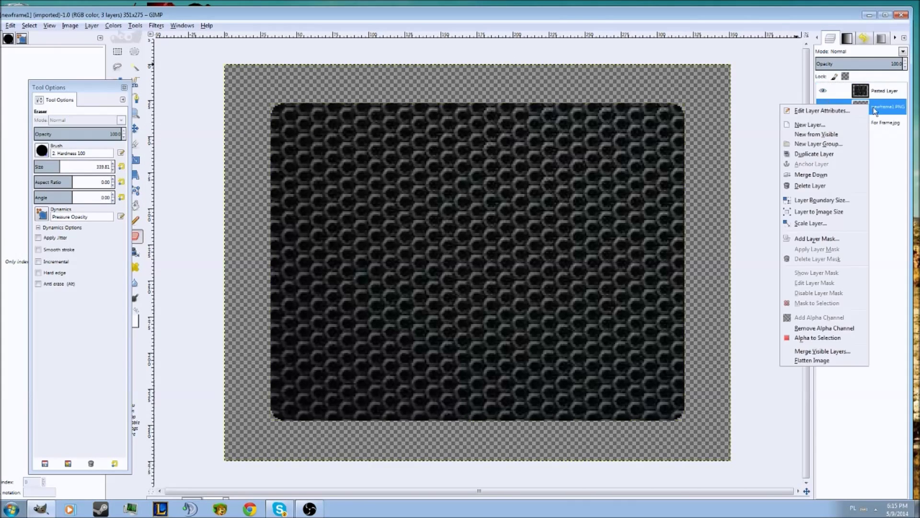
pyautogui.click(810, 186)
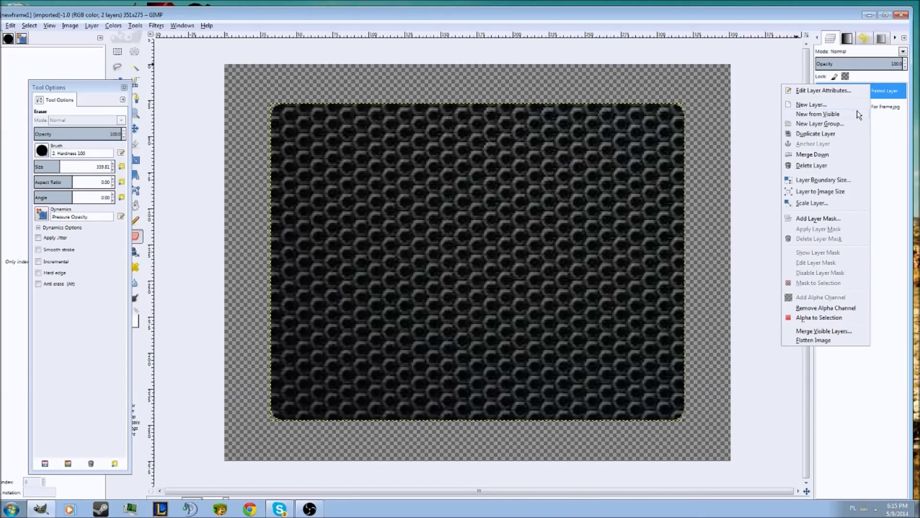
pyautogui.click(812, 154)
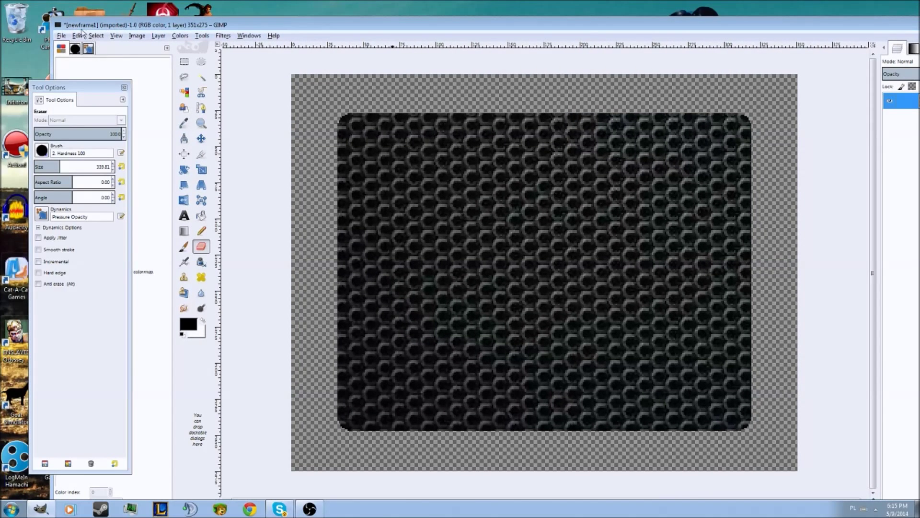
pyautogui.click(61, 36)
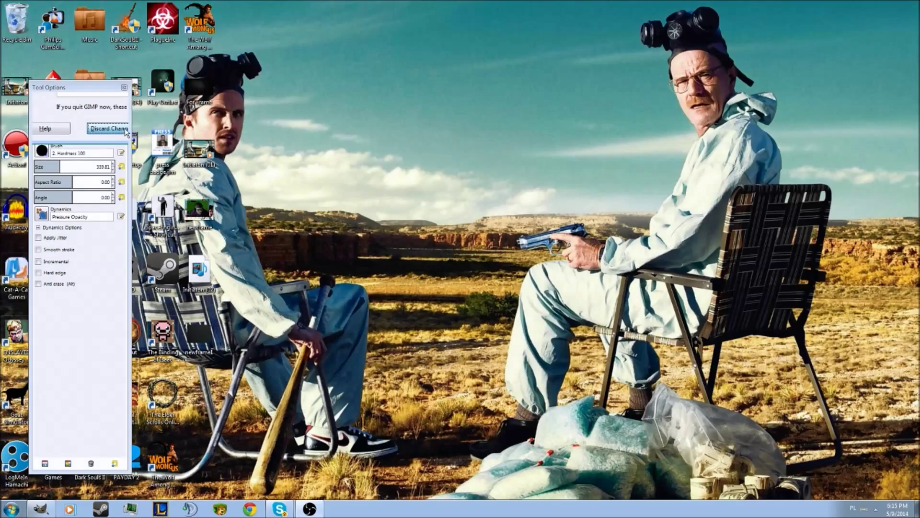
# Quit GIMP discarding the unsaved changes
pyautogui.click(109, 129)
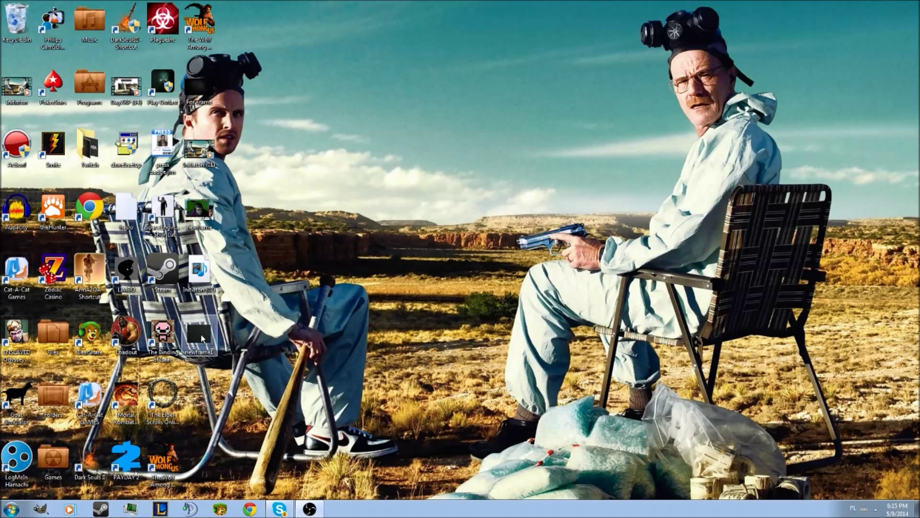